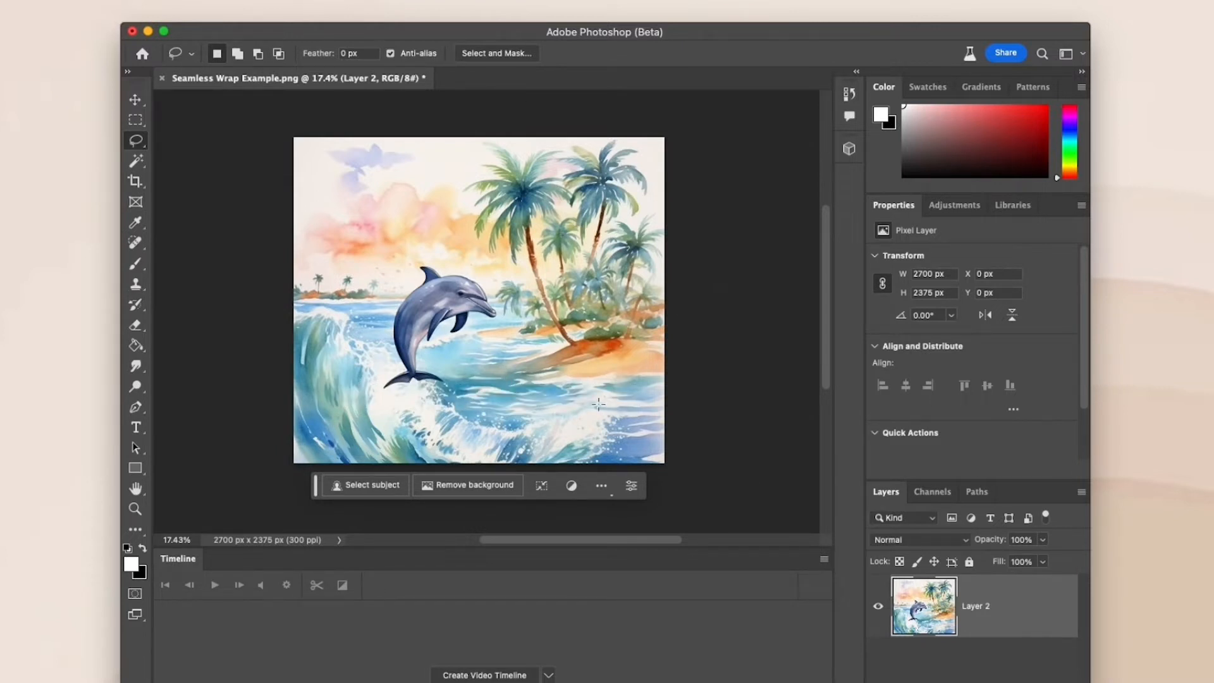
- Duplicate the dolphin layer and offset the copy 1350 px horizontally so the halves swap
{"action": "left_click", "coordinate": [135, 101]}
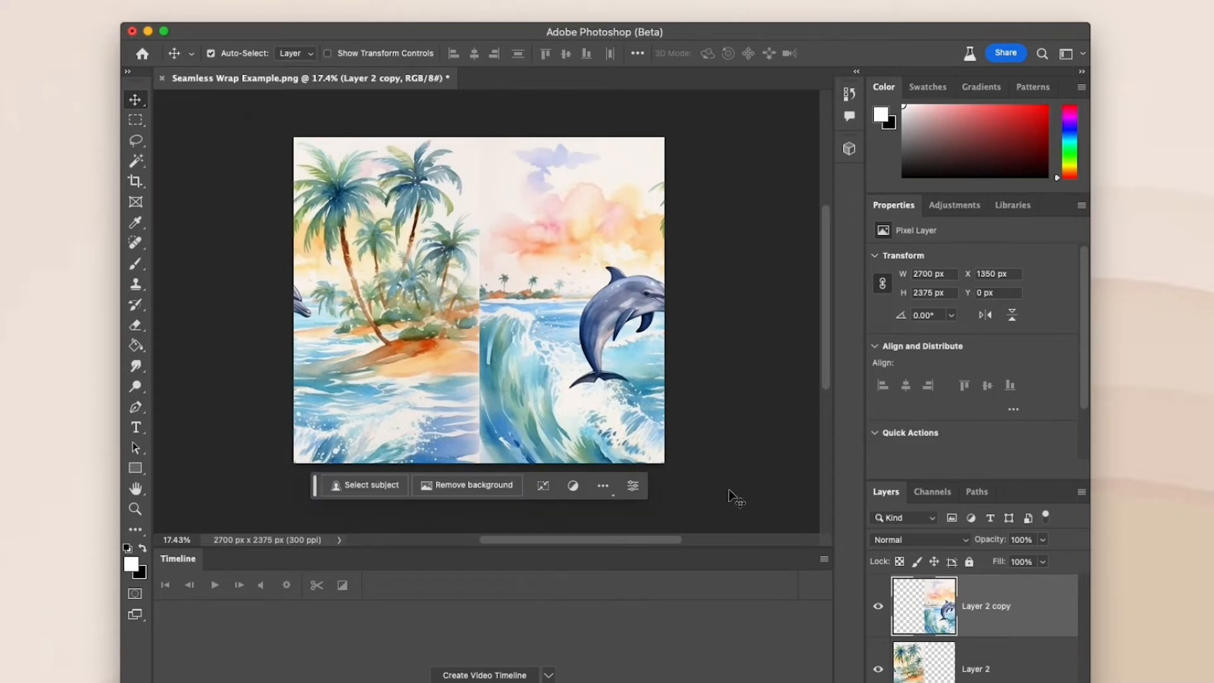
- Select a vertical strip over the central seam, generative-fill it, and keep the first of three variations
{"action": "left_click", "coordinate": [135, 121]}
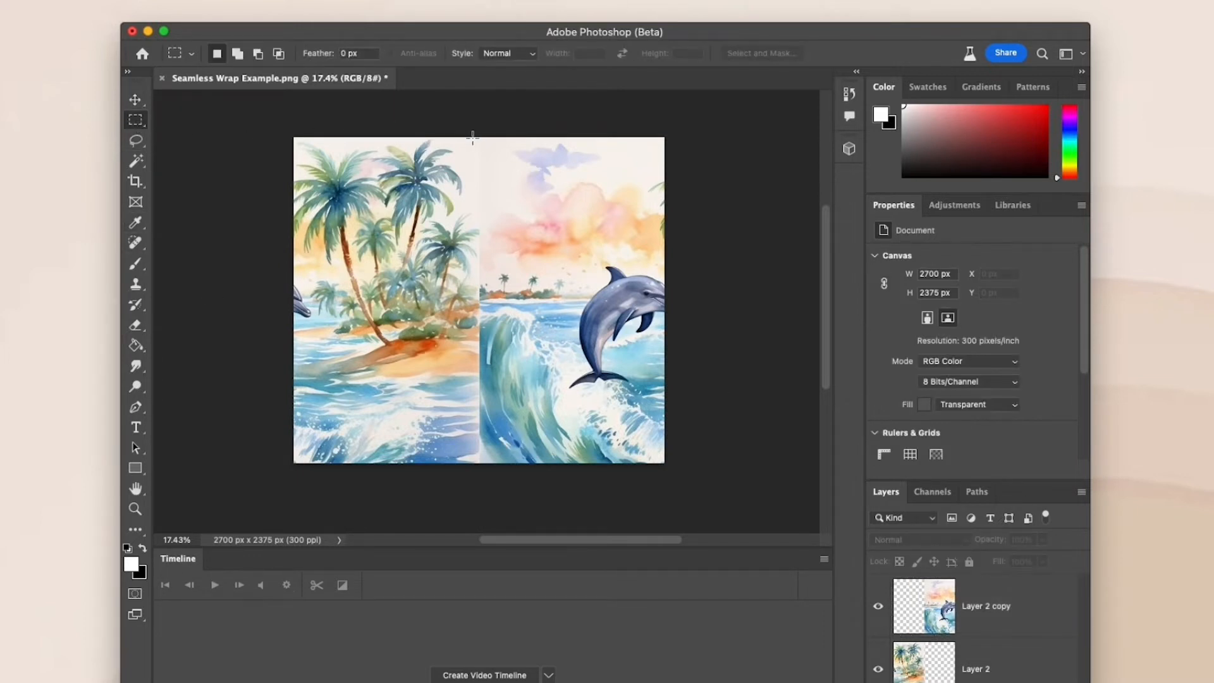
{"action": "left_click_drag", "start_coordinate": [477, 139], "coordinate": [480, 461]}
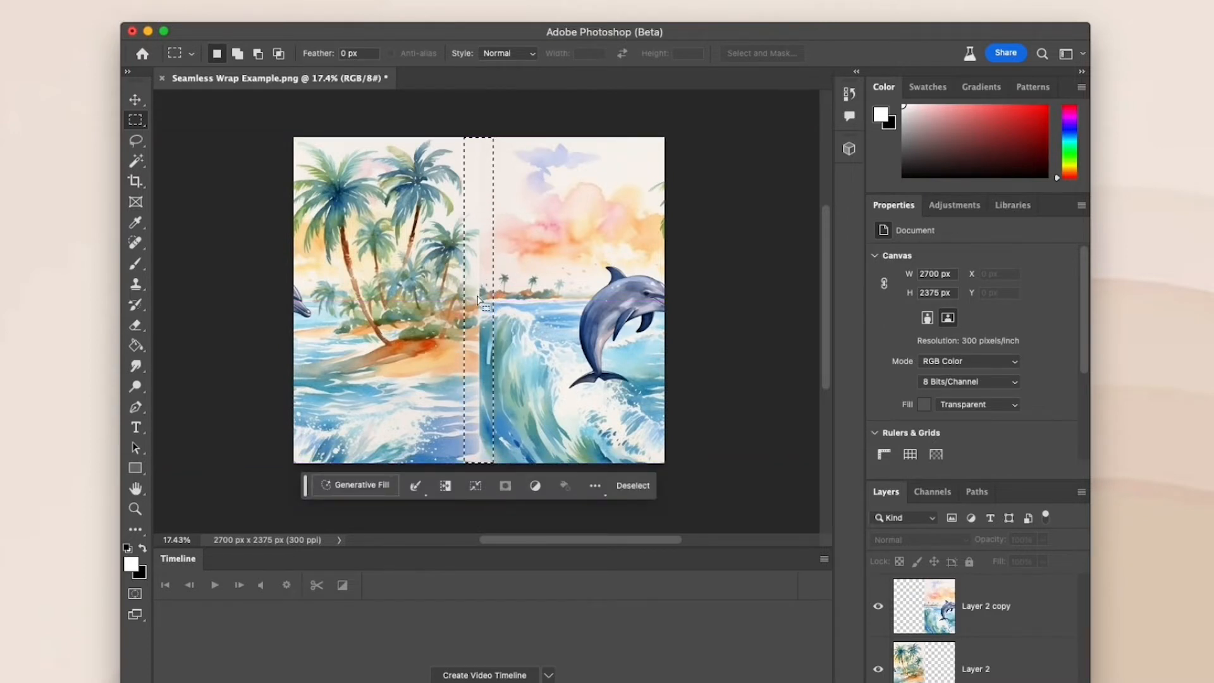
{"action": "left_click", "coordinate": [359, 485]}
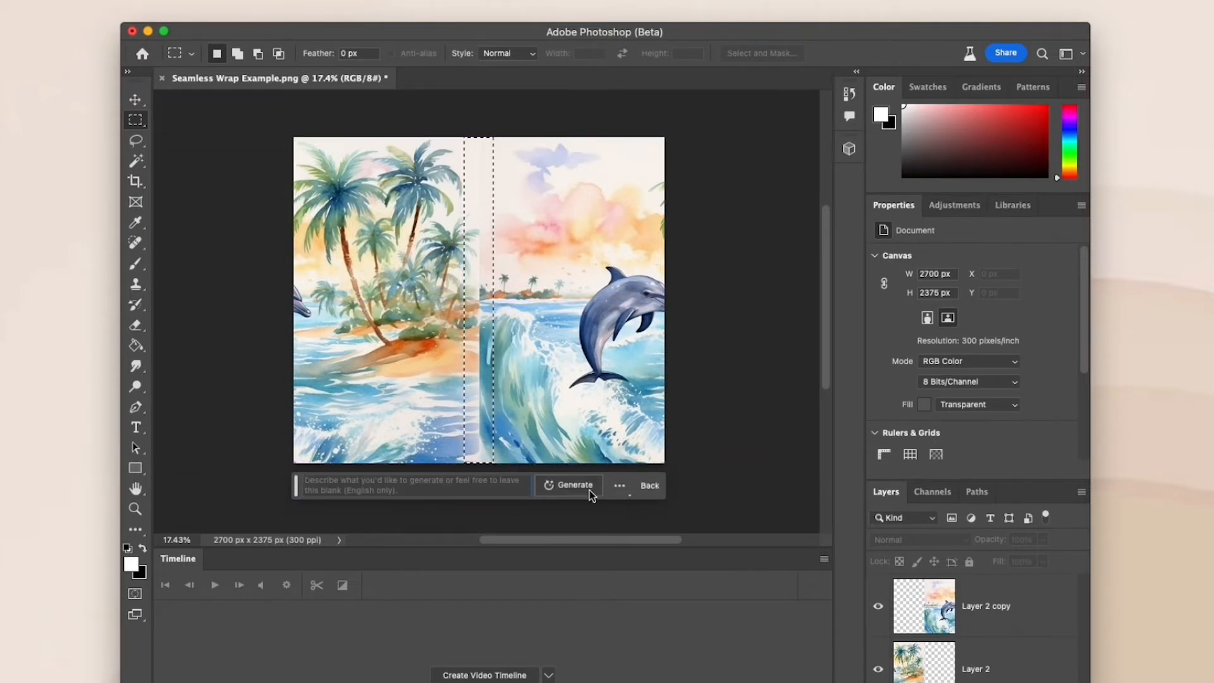
{"action": "left_click", "coordinate": [574, 484]}
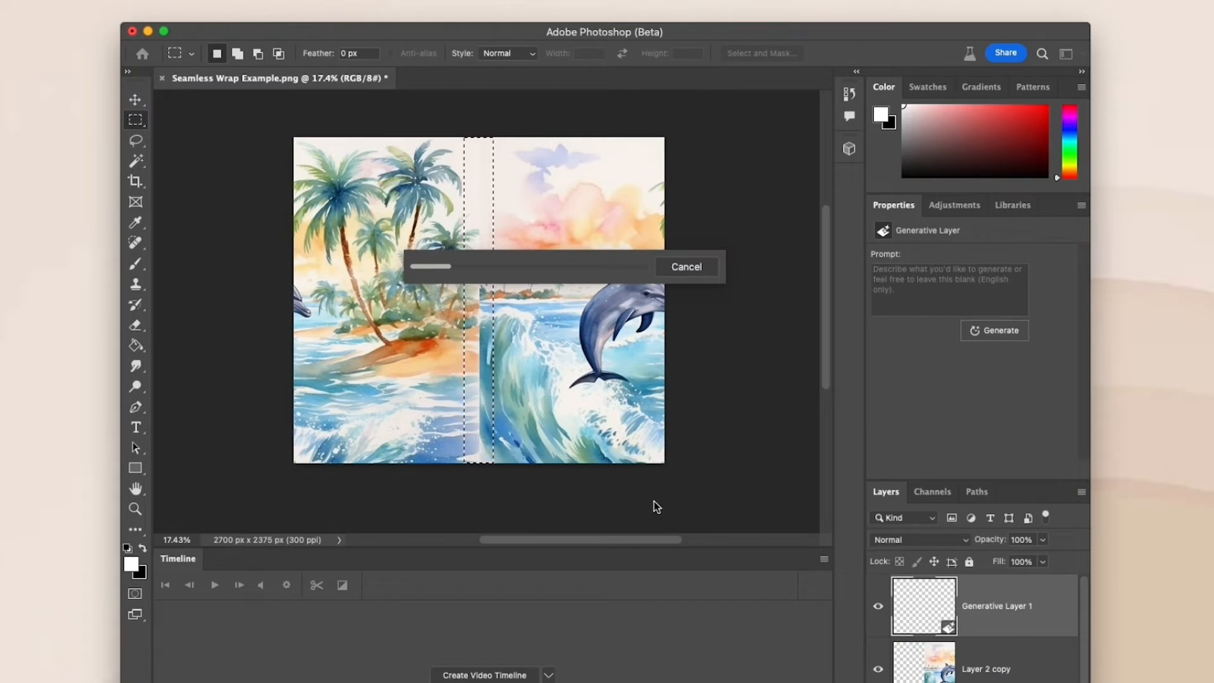
{"action": "mouse_move", "coordinate": [656, 507]}
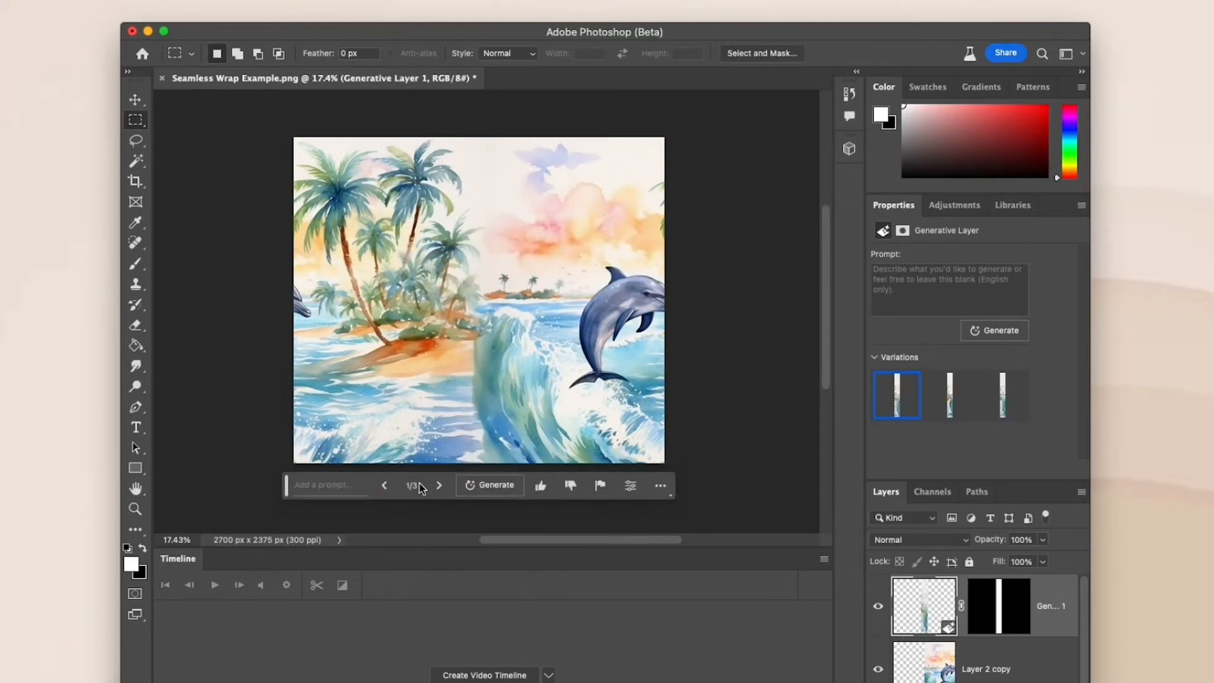
{"action": "left_click", "coordinate": [438, 484]}
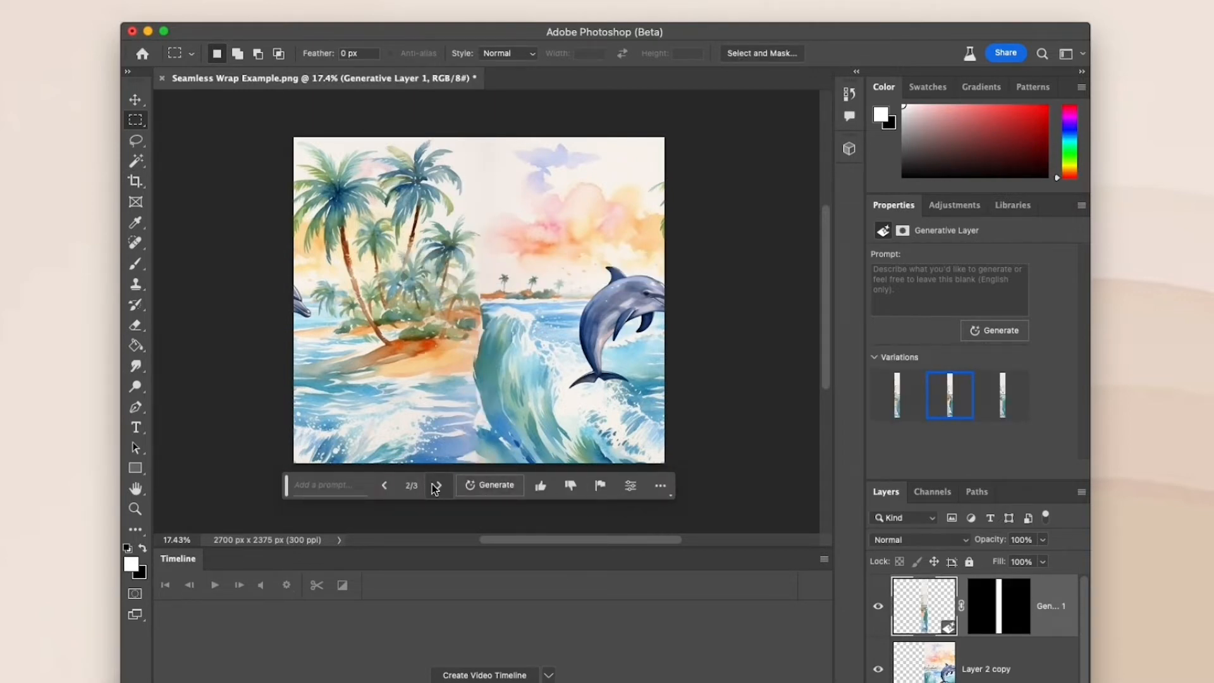
{"action": "left_click", "coordinate": [385, 485]}
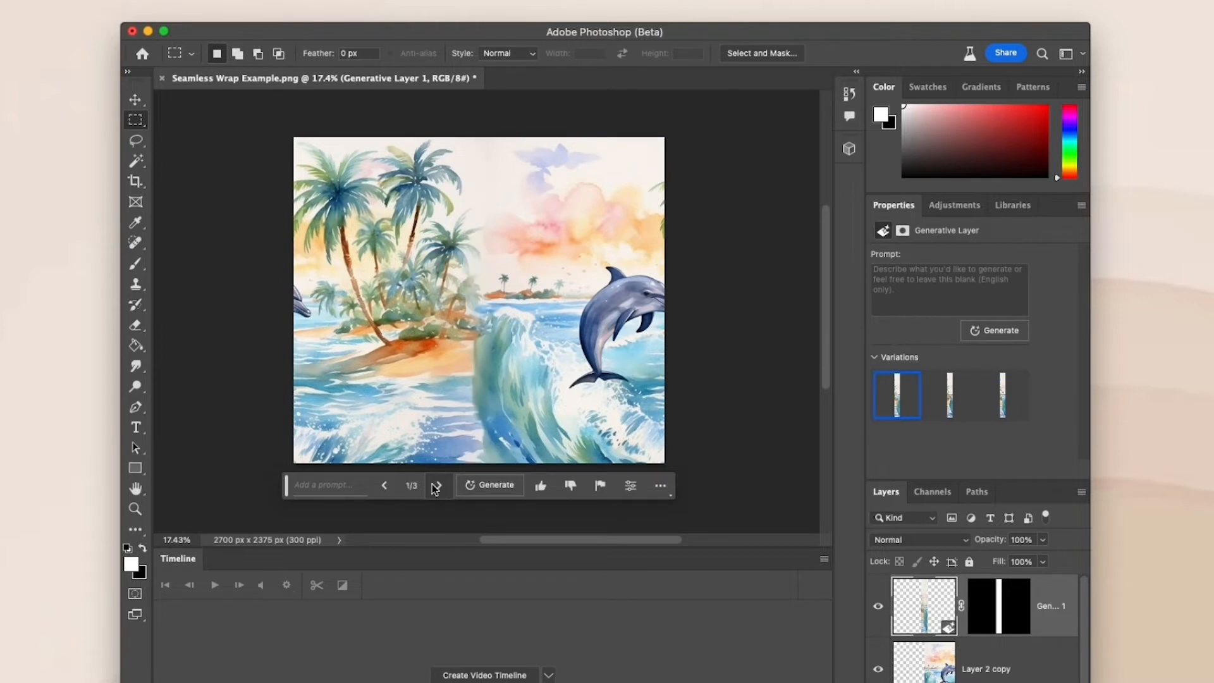
{"action": "mouse_move", "coordinate": [120, 124]}
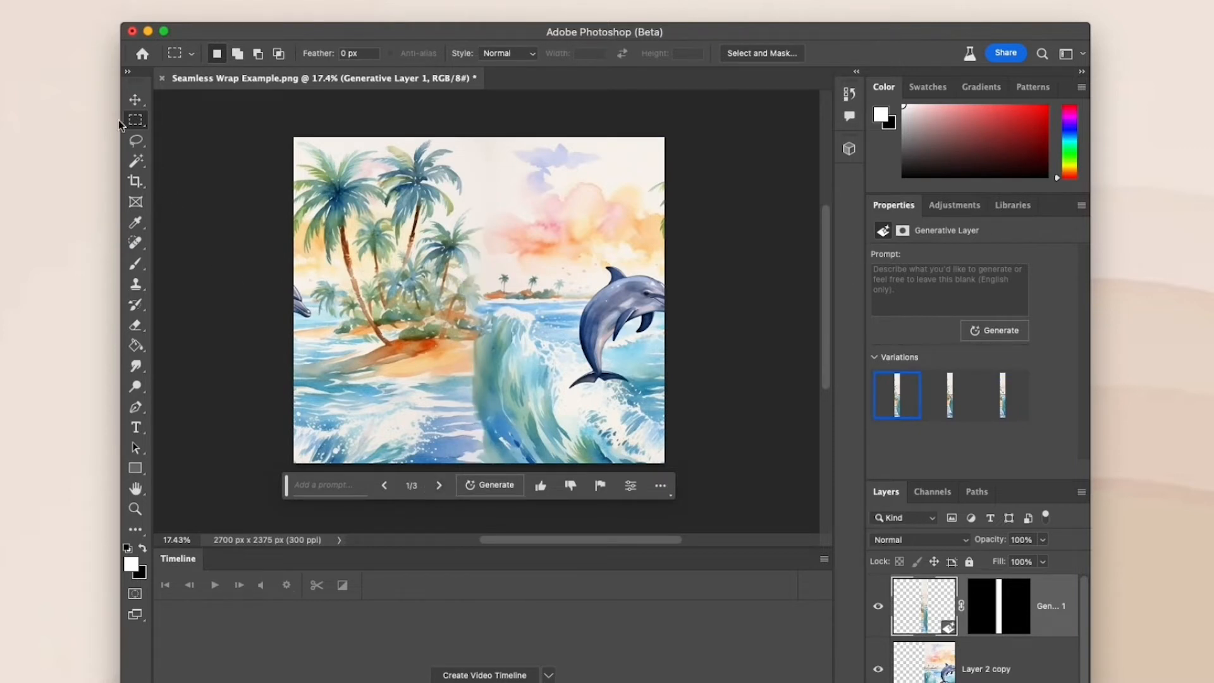
- Lasso the lower wave seam, generative-fill it, and browse to a better variation
{"action": "left_click", "coordinate": [135, 140]}
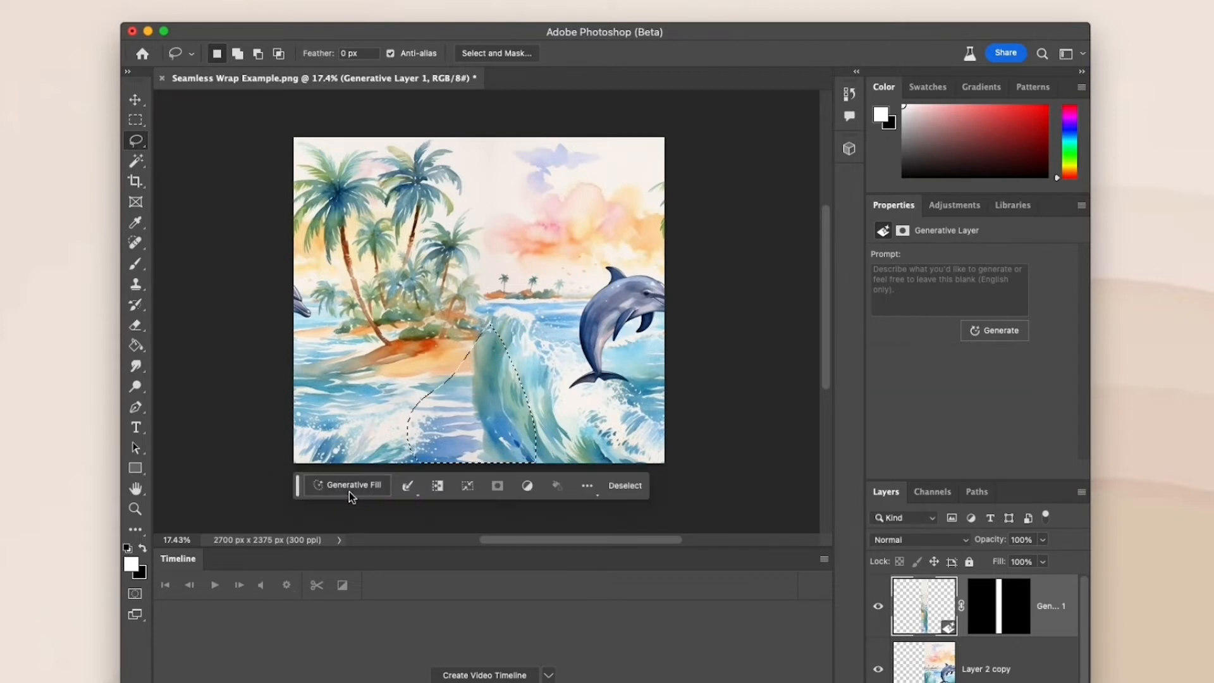
{"action": "left_click", "coordinate": [349, 486]}
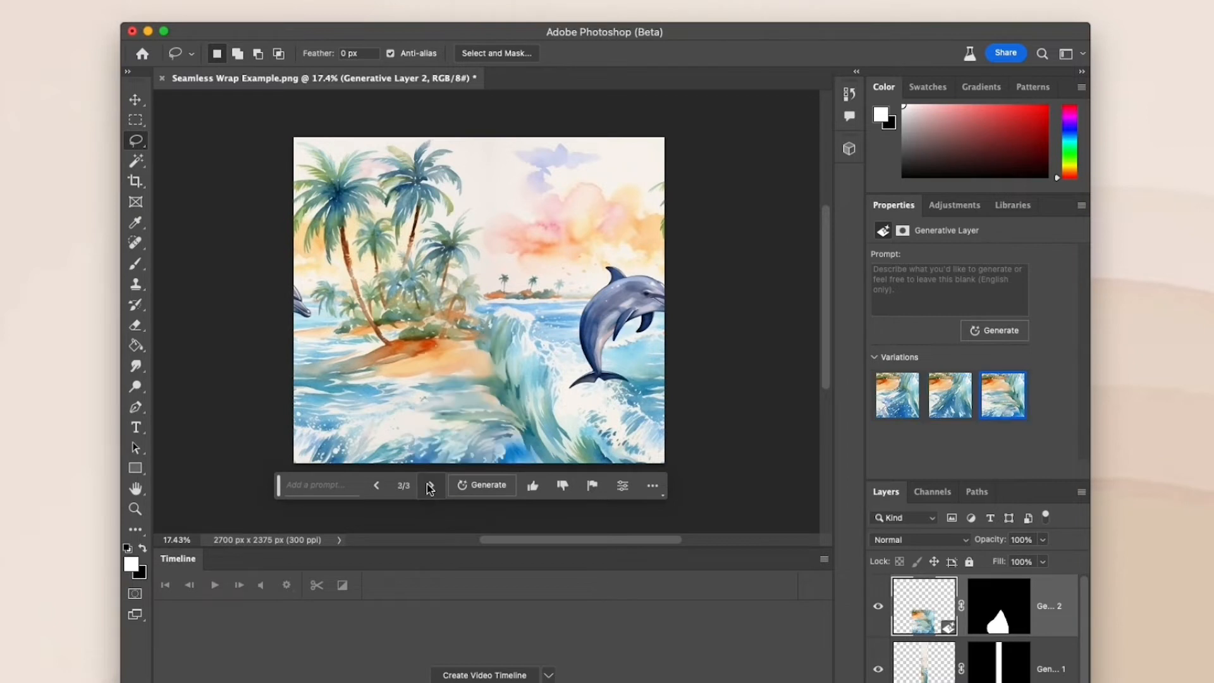
{"action": "left_click", "coordinate": [430, 486]}
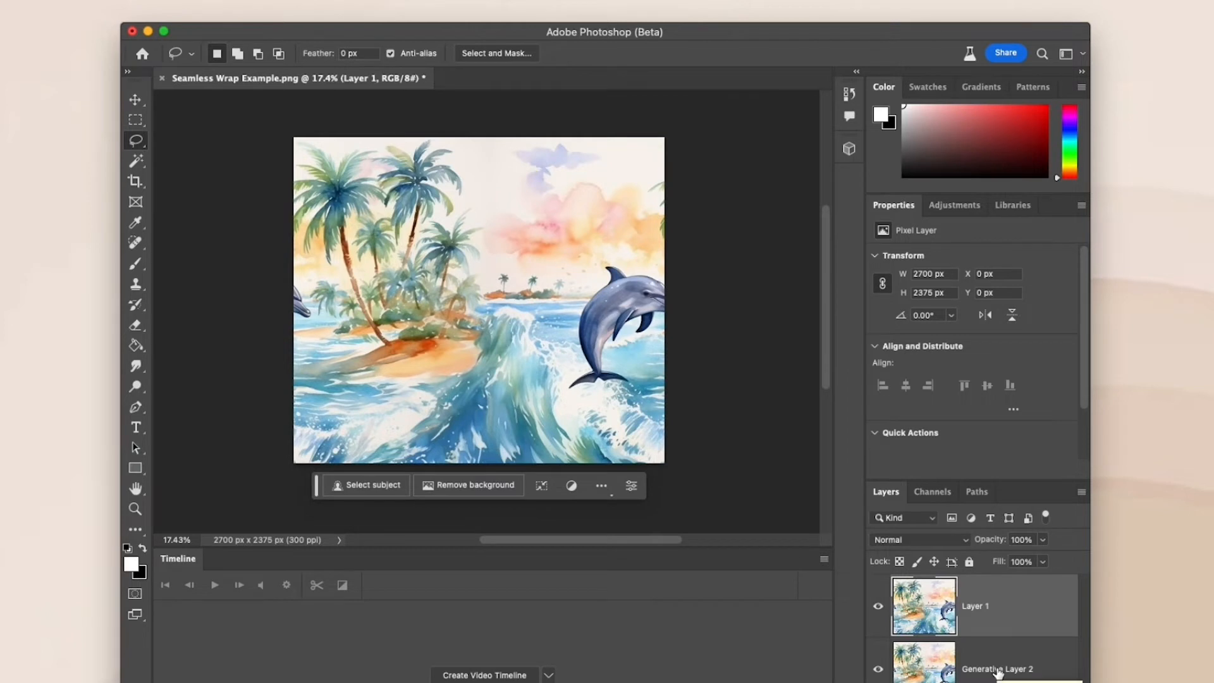
- Merge the generative layers into Layer 1 and offset it back so the dolphin is centred
{"action": "left_click", "coordinate": [997, 668]}
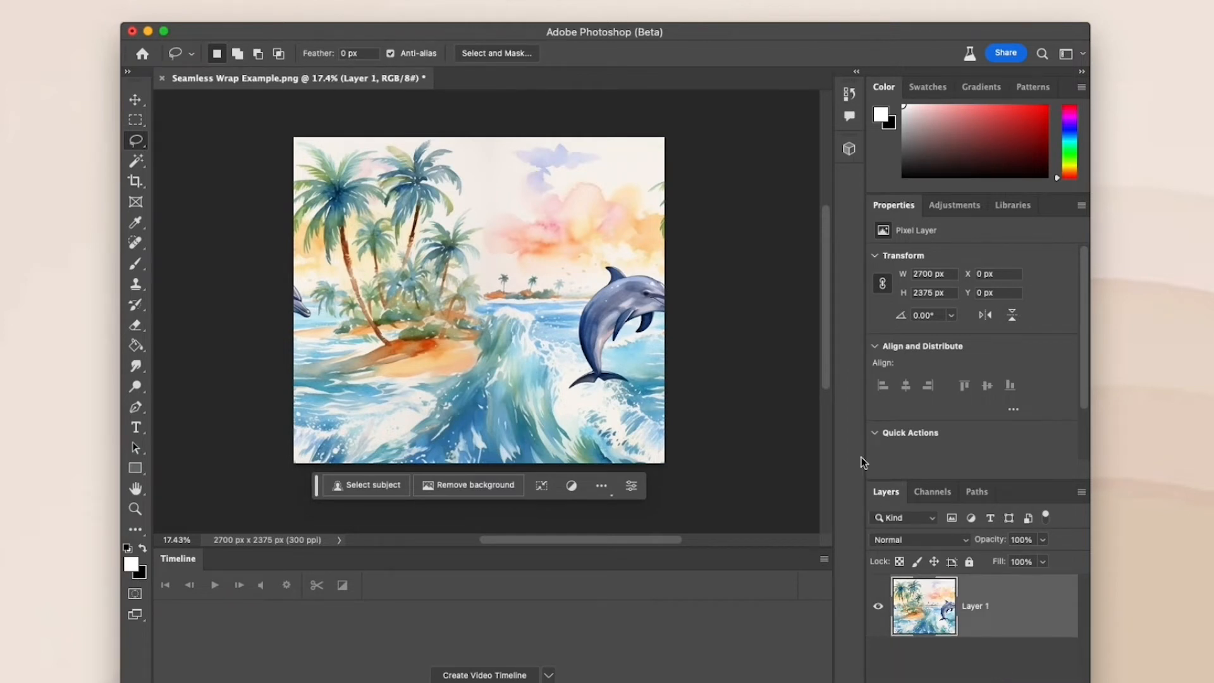
{"action": "left_click", "coordinate": [135, 99]}
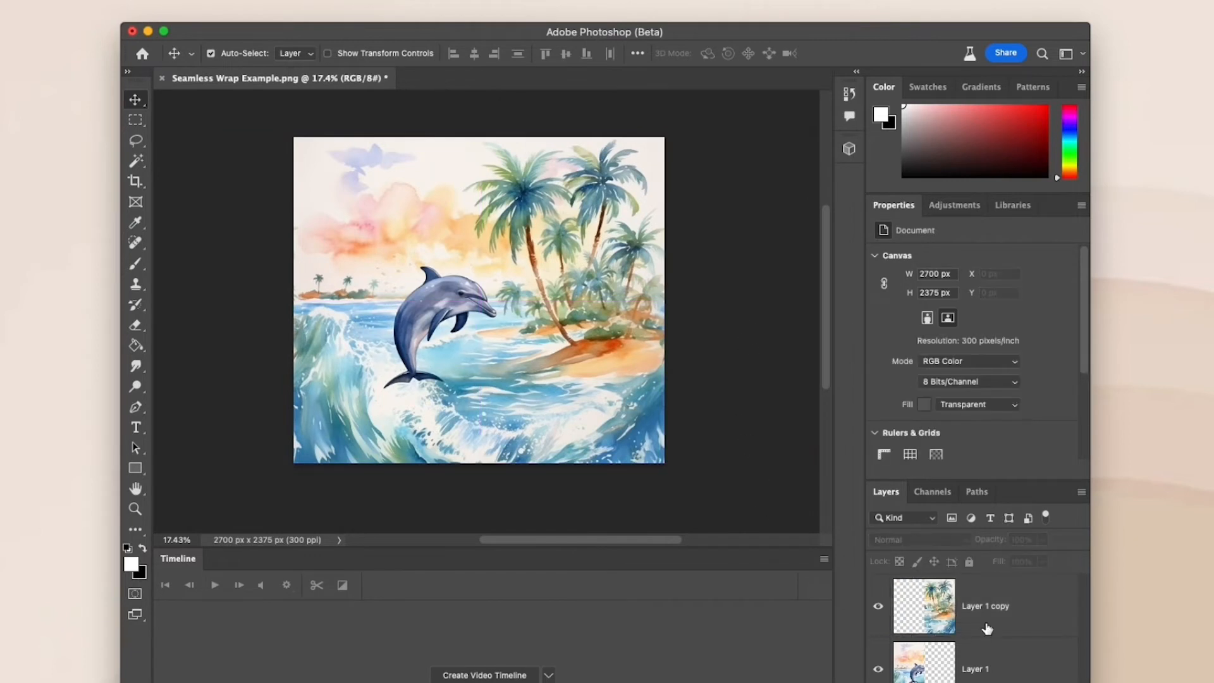
- Select both dolphin layers and merge them into a single layer
{"action": "left_click", "coordinate": [984, 606]}
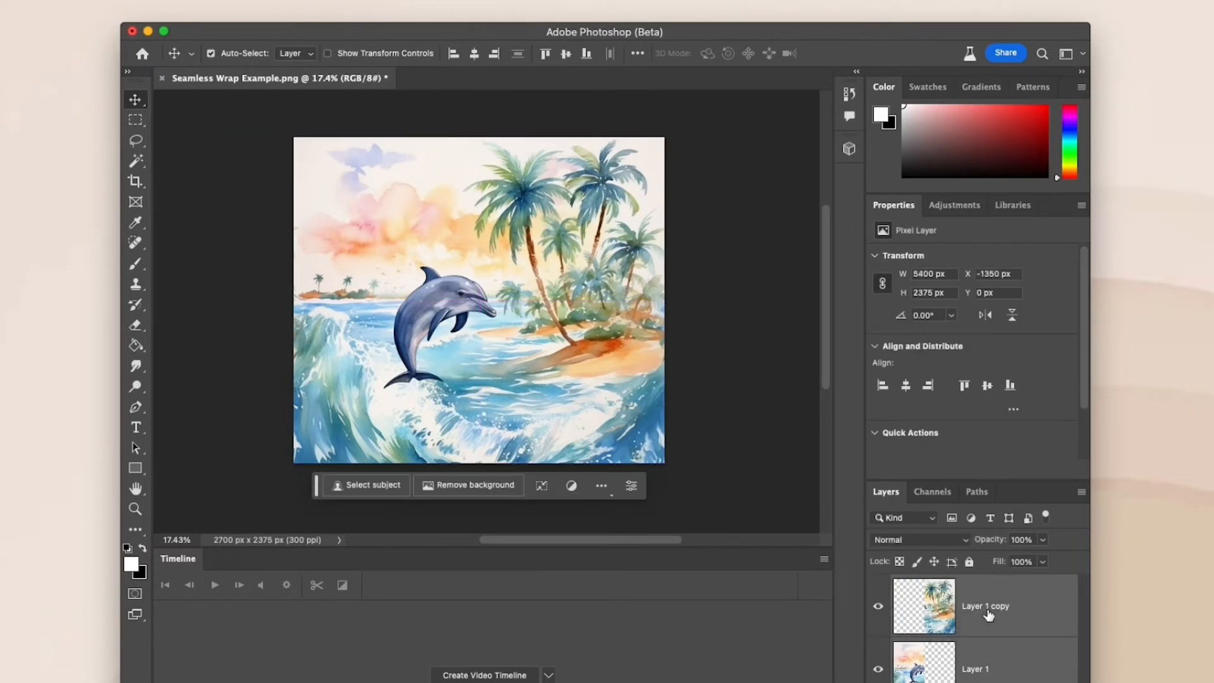
{"action": "right_click", "coordinate": [985, 606]}
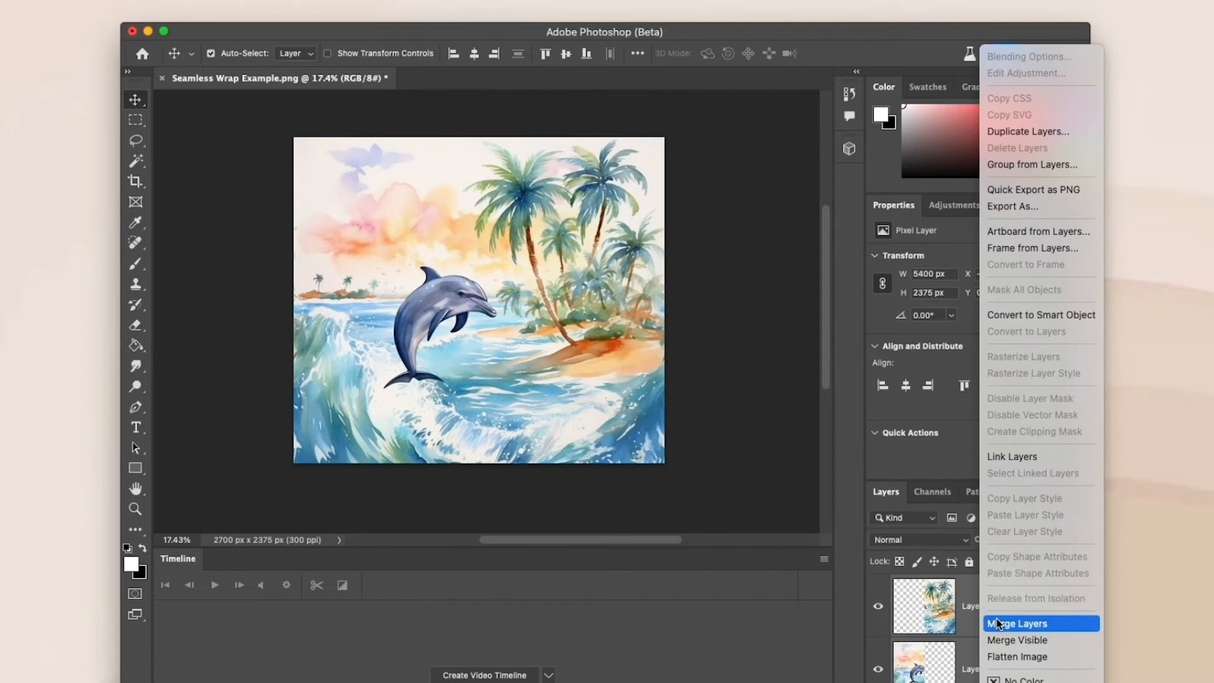
{"action": "left_click", "coordinate": [1016, 623]}
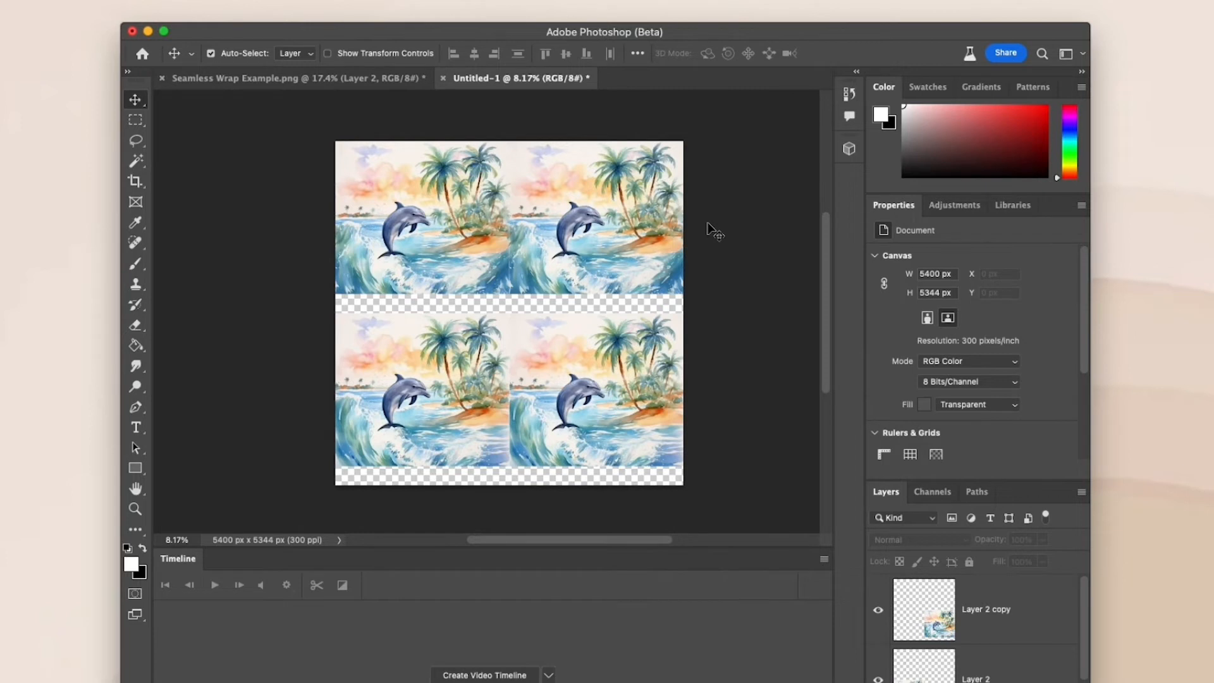
{"action": "mouse_move", "coordinate": [661, 171]}
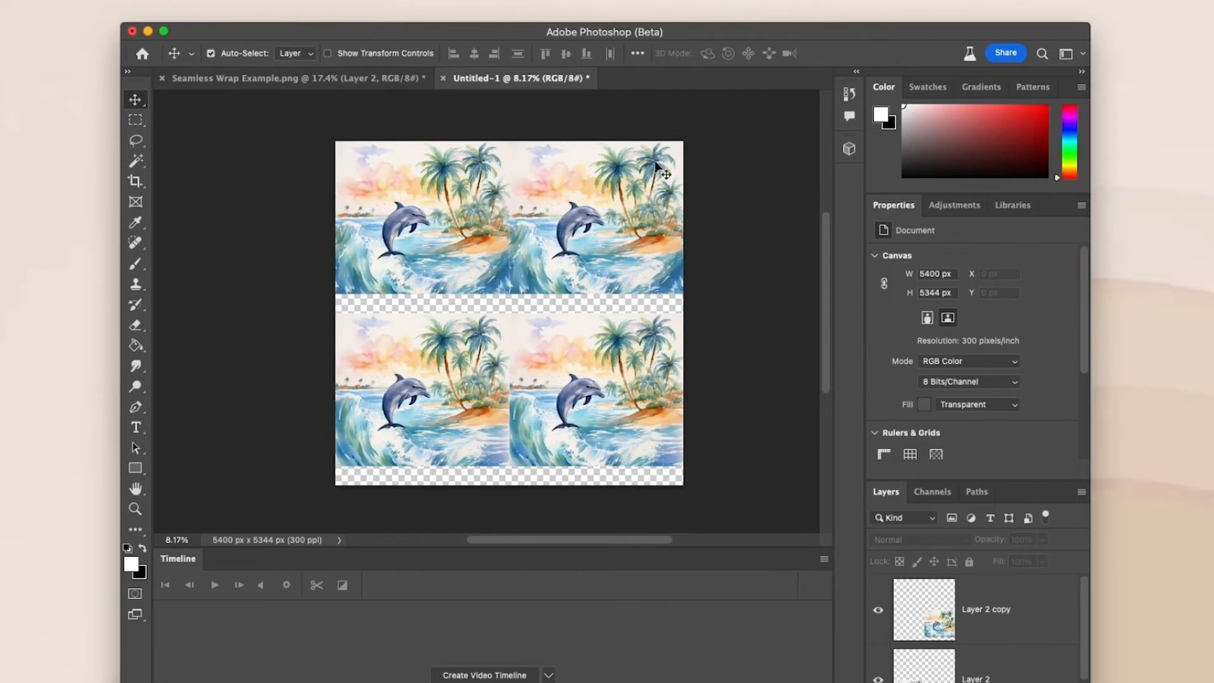
{"action": "mouse_move", "coordinate": [673, 355]}
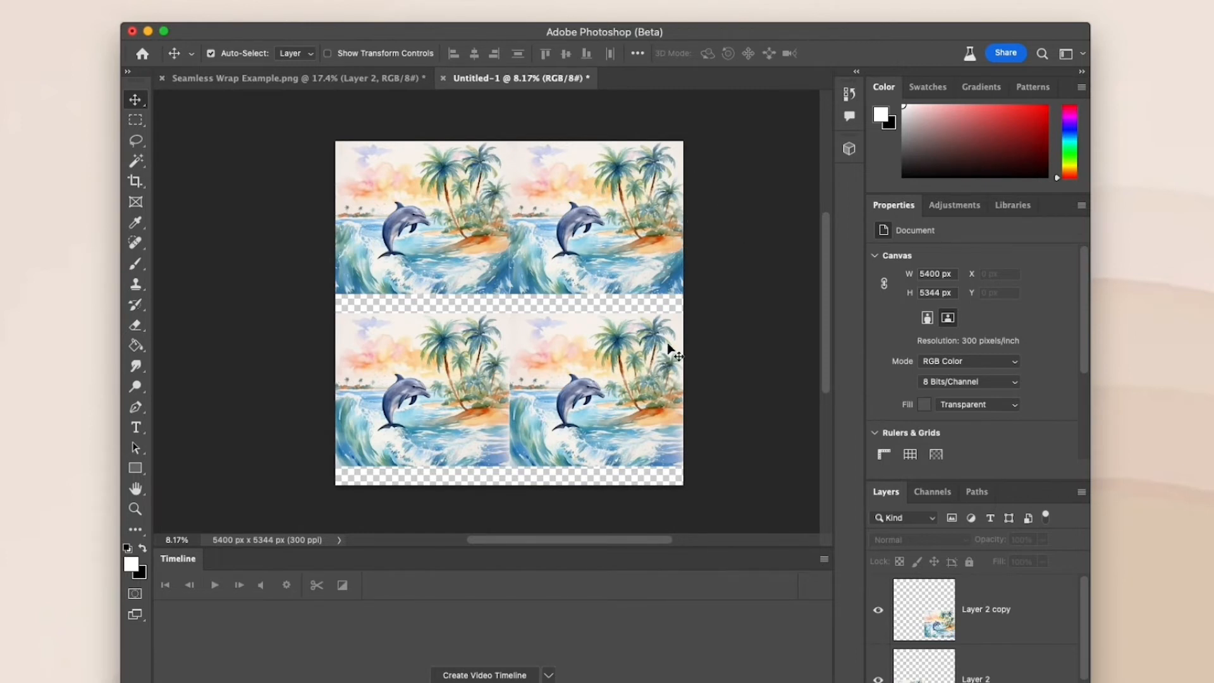
{"action": "mouse_move", "coordinate": [751, 303]}
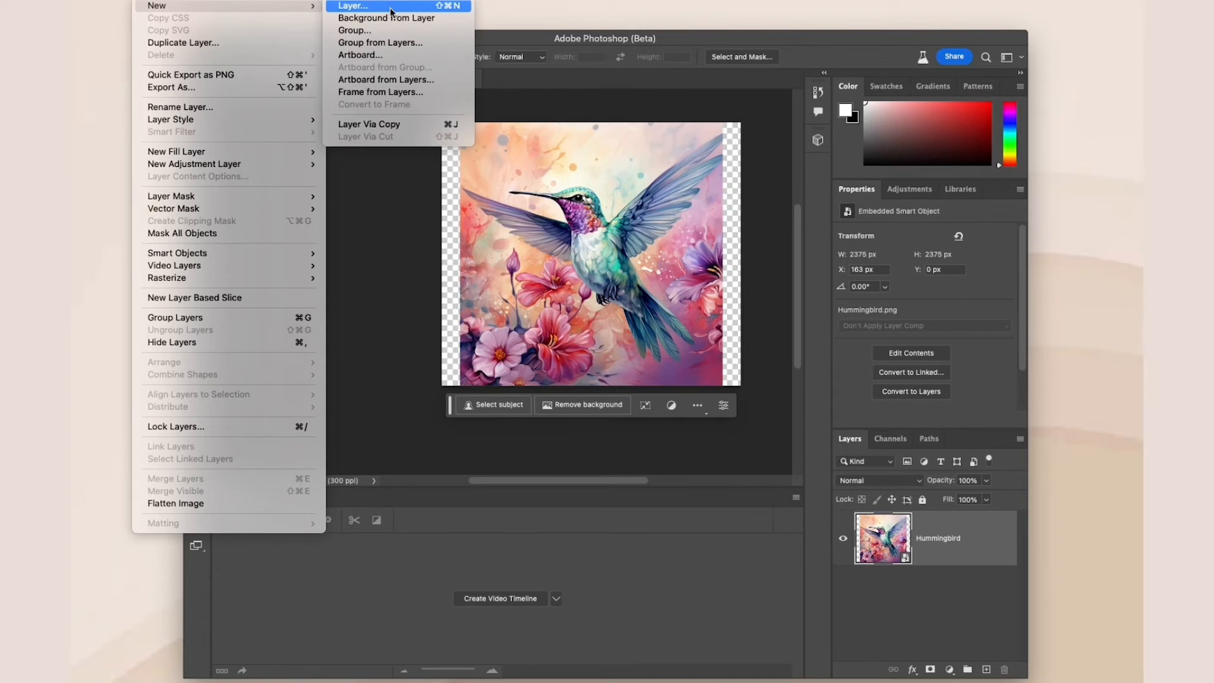
- Add a new rasterized layer, swap the hummingbird halves apart, and target the white filler layer behind the seam
{"action": "left_click", "coordinate": [353, 6]}
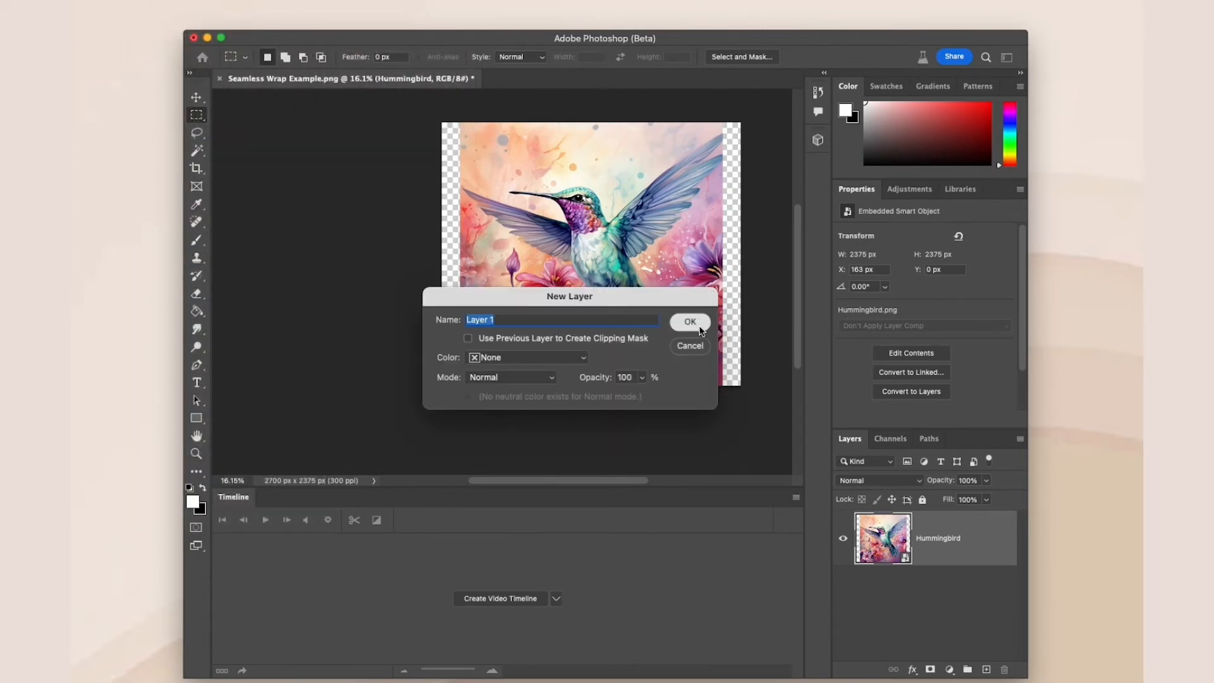
{"action": "left_click", "coordinate": [689, 322]}
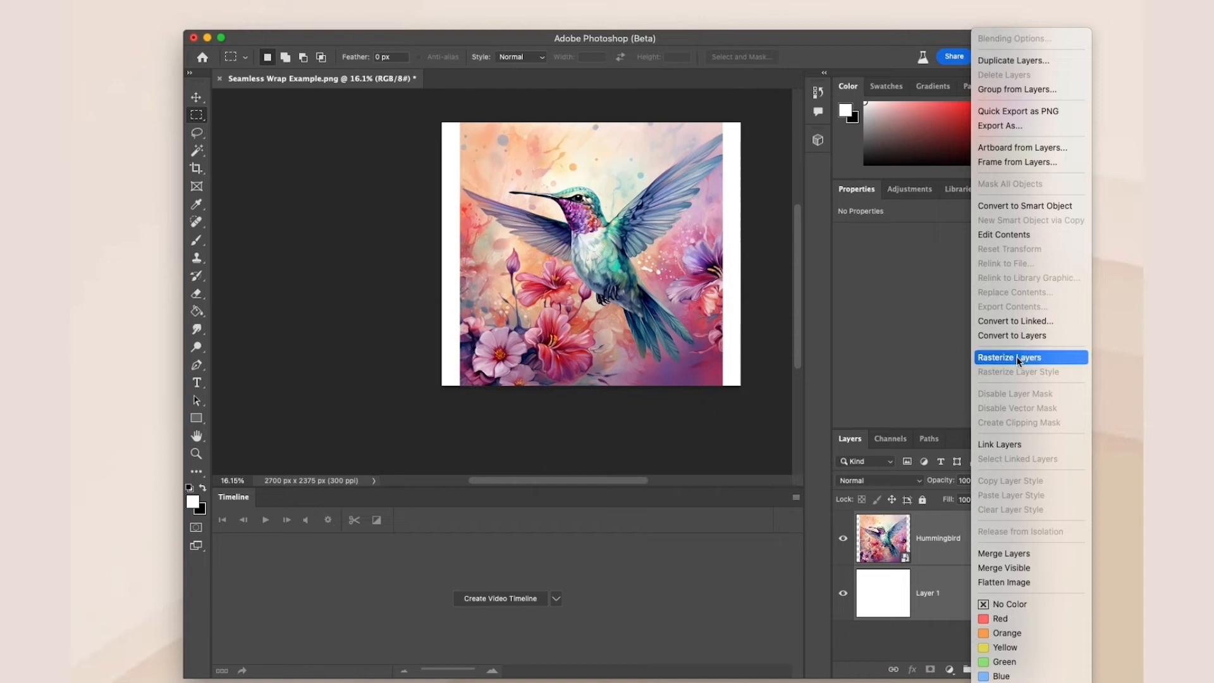
{"action": "left_click", "coordinate": [1009, 357]}
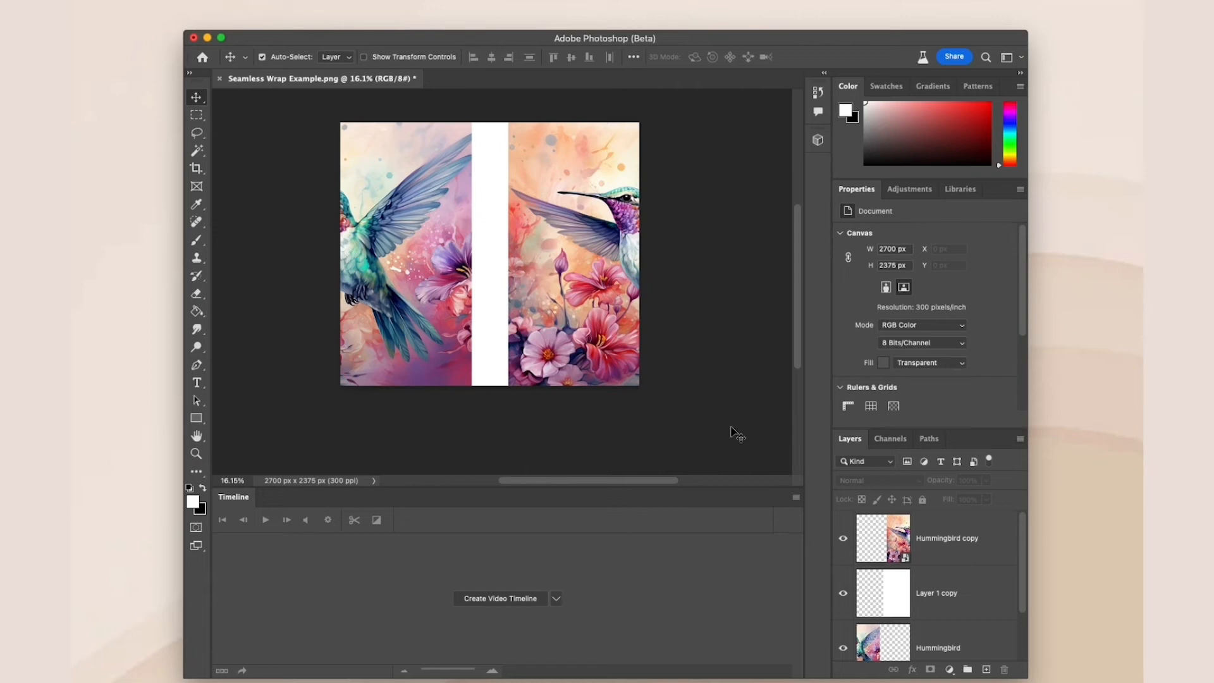
{"action": "mouse_move", "coordinate": [954, 481]}
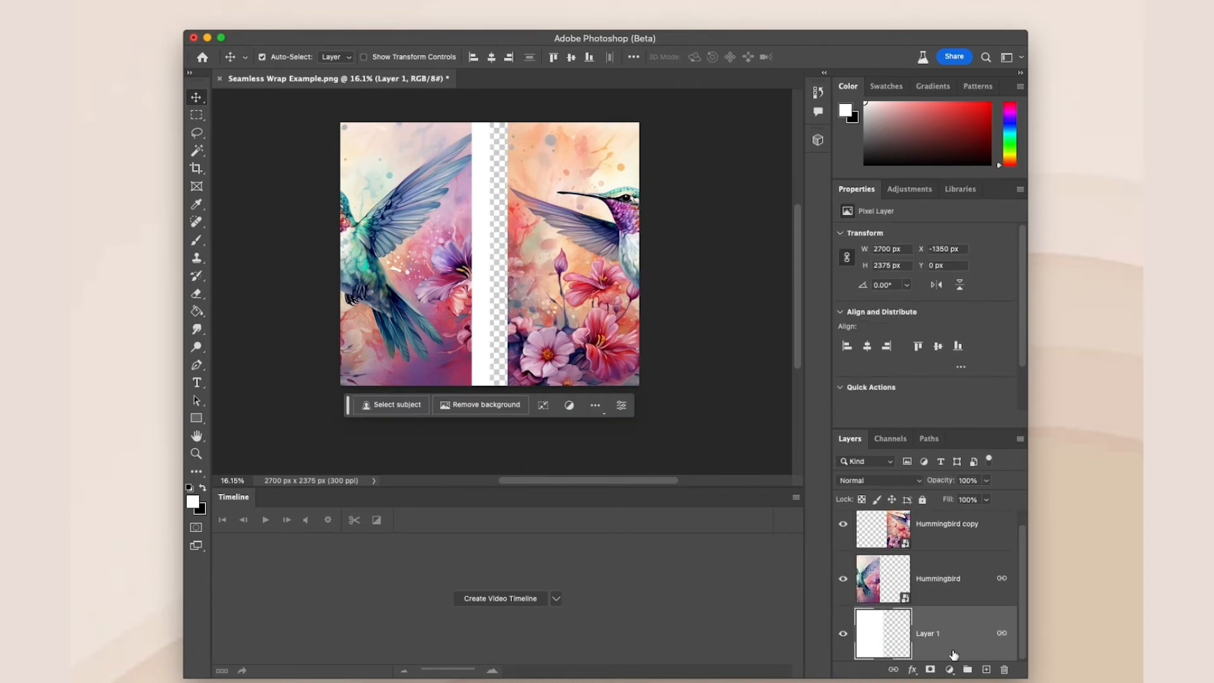
{"action": "left_click", "coordinate": [937, 577]}
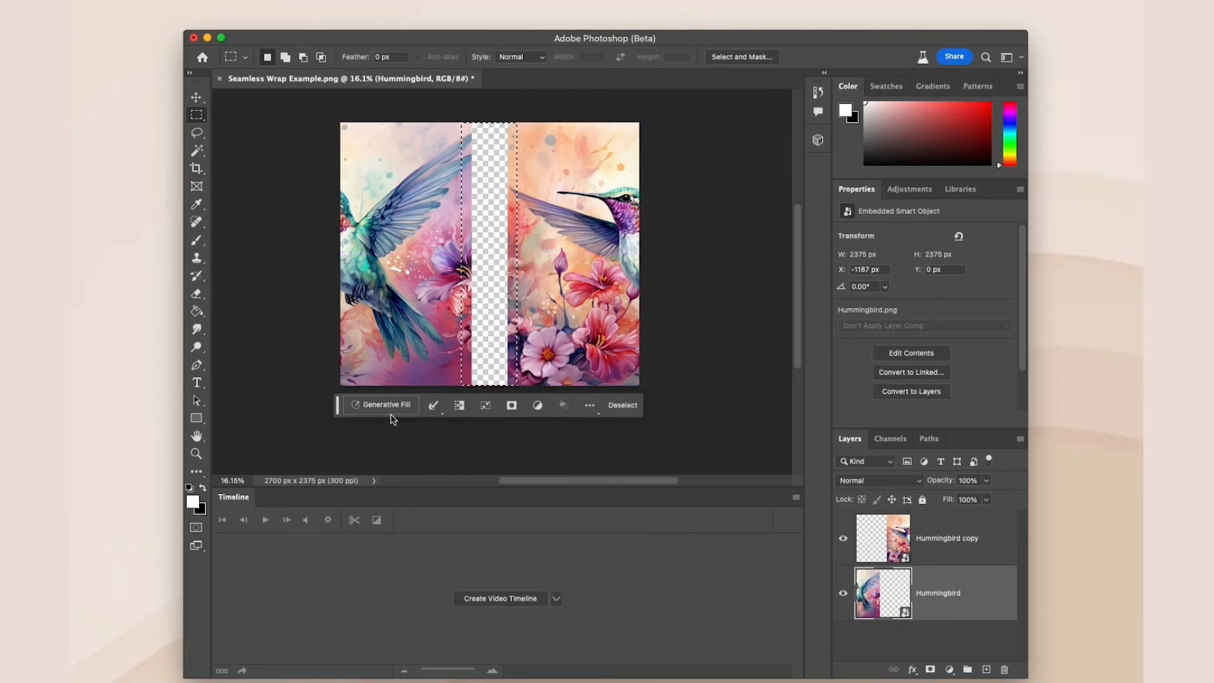
- Generative-fill the empty seam with a blank prompt, preview all three variations, and keep the first
{"action": "left_click", "coordinate": [952, 537]}
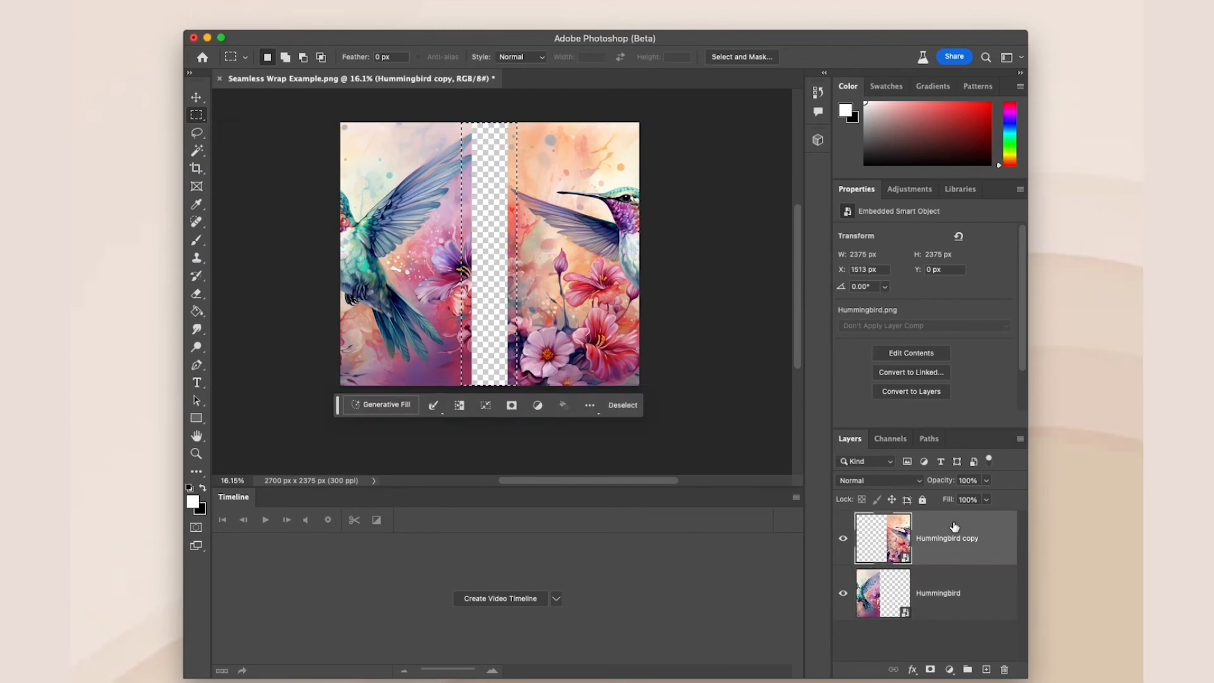
{"action": "left_click", "coordinate": [384, 405]}
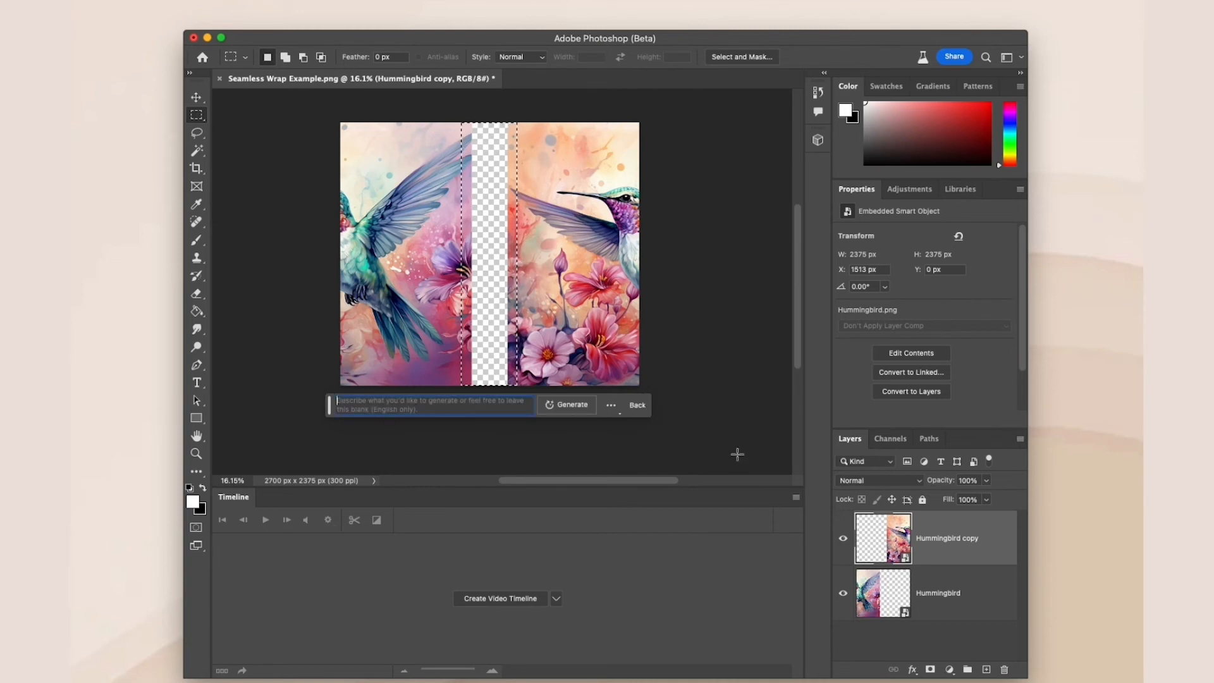
{"action": "left_click", "coordinate": [570, 405]}
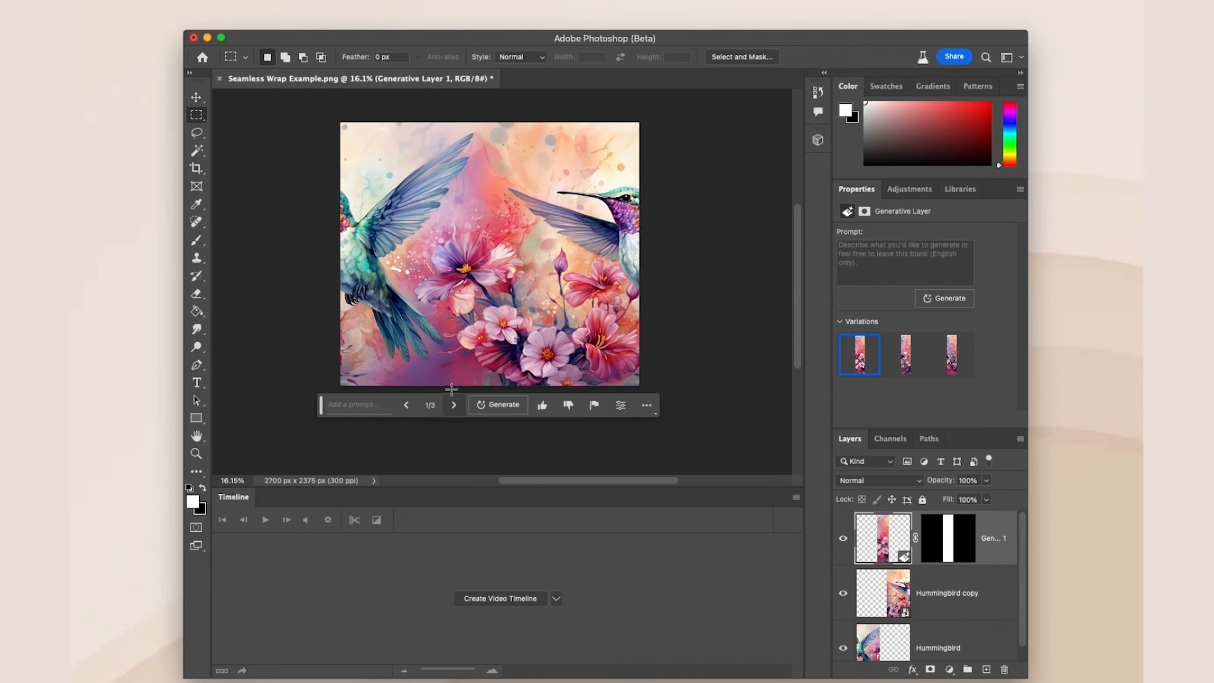
{"action": "left_click", "coordinate": [454, 404]}
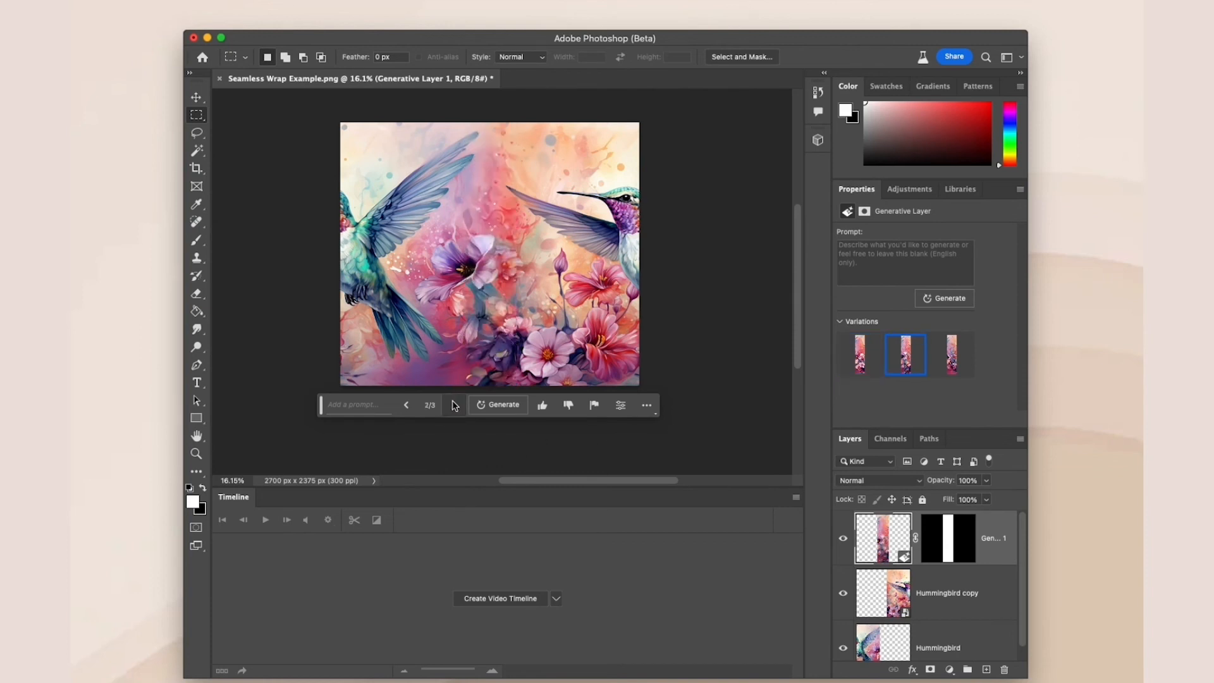
{"action": "left_click", "coordinate": [951, 354]}
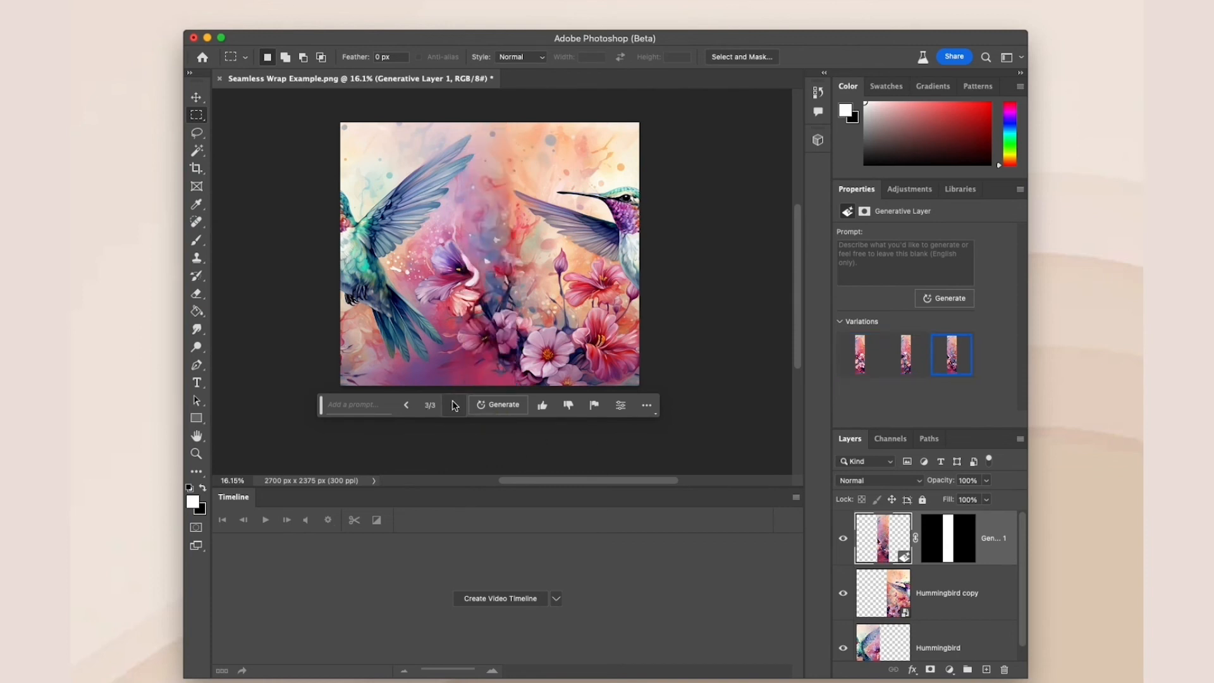
{"action": "left_click", "coordinate": [857, 354]}
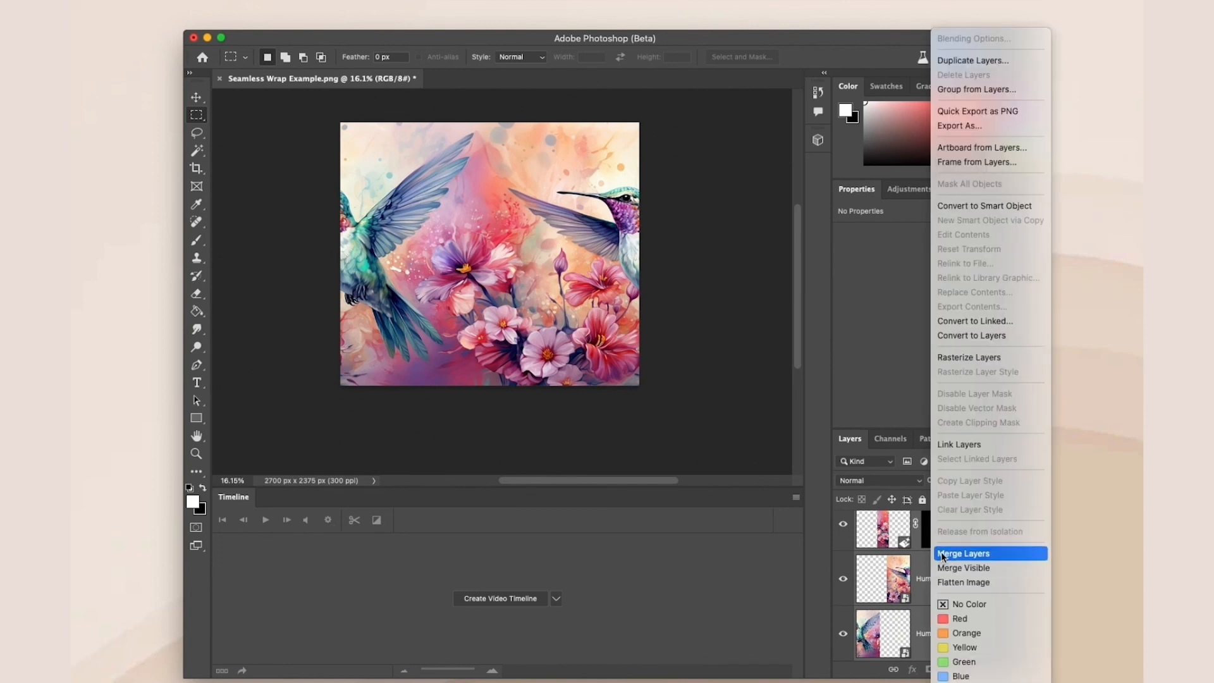
- Merge the hummingbird halves and generated seam into one layer and position it
{"action": "left_click", "coordinate": [963, 553]}
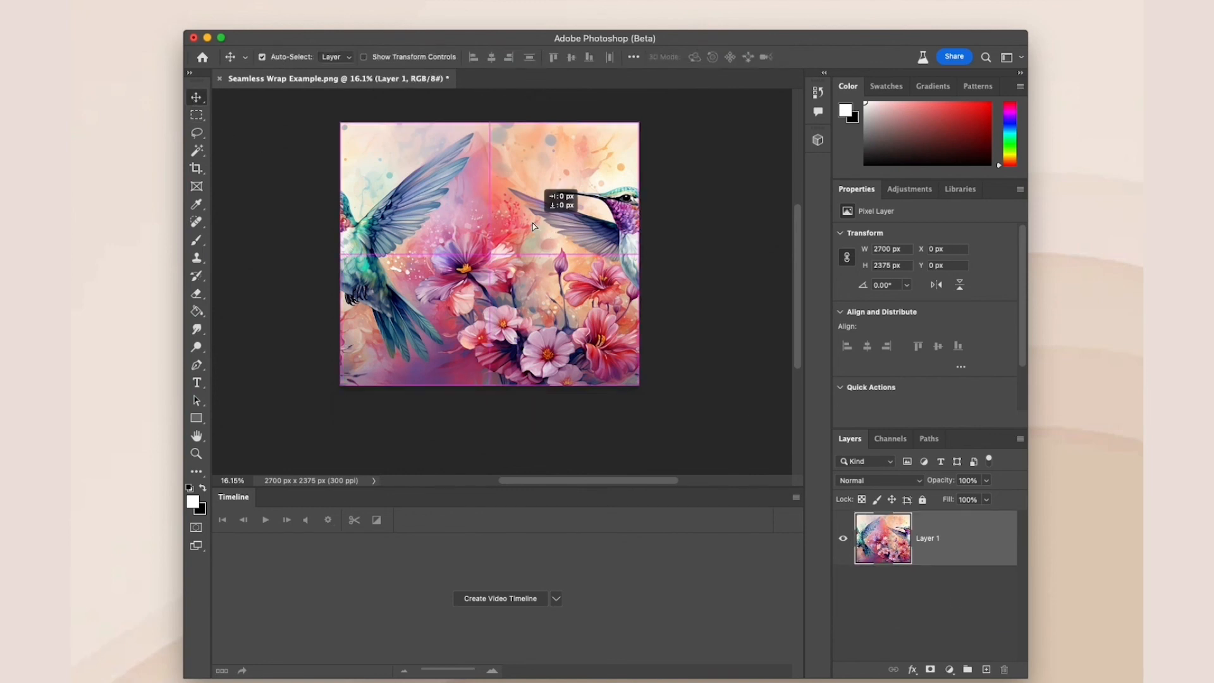
{"action": "left_click_drag", "start_coordinate": [526, 225], "coordinate": [394, 225]}
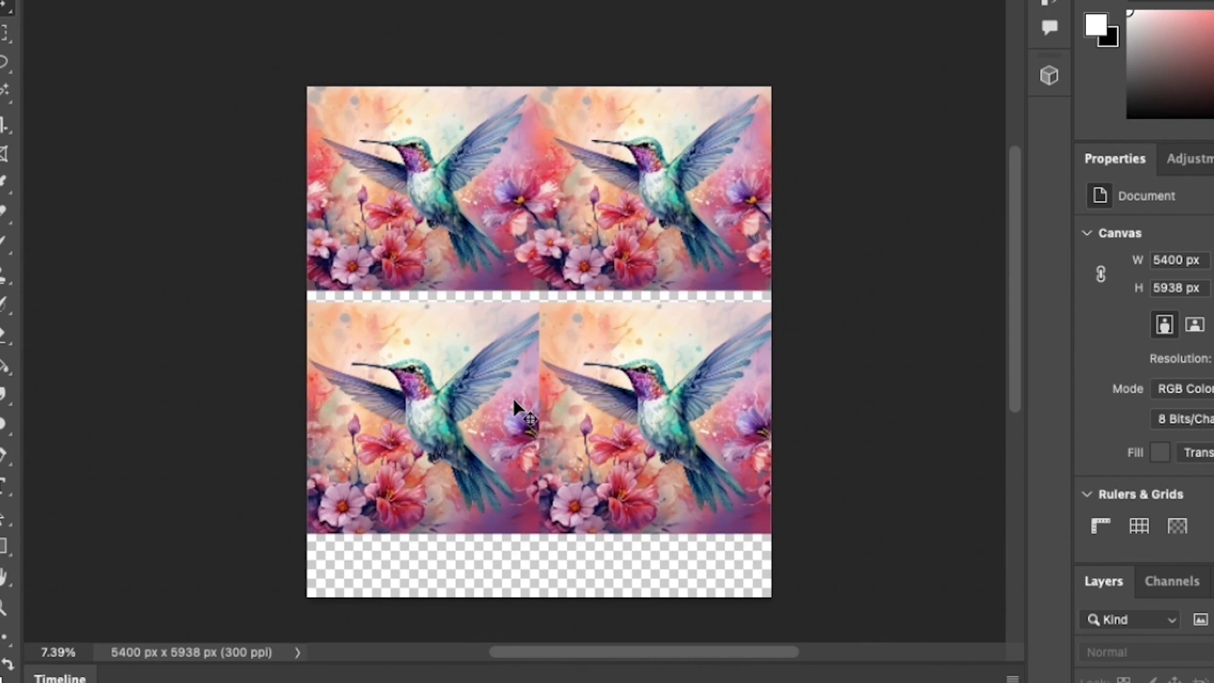
{"action": "mouse_move", "coordinate": [619, 174]}
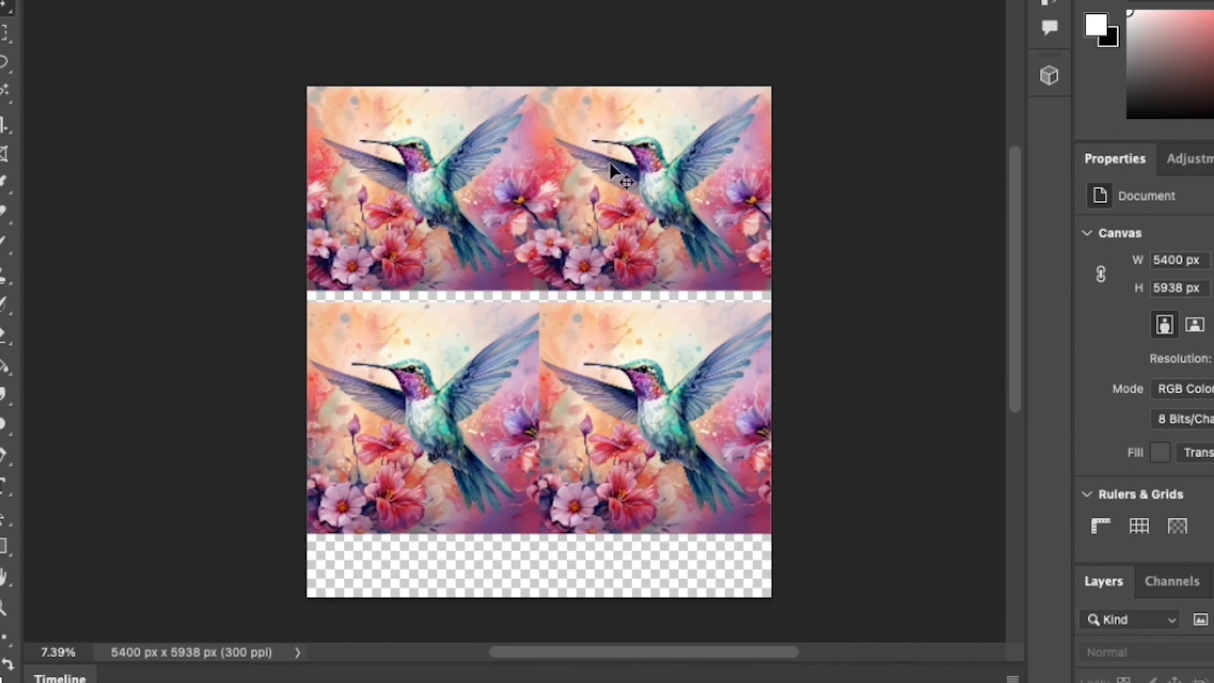